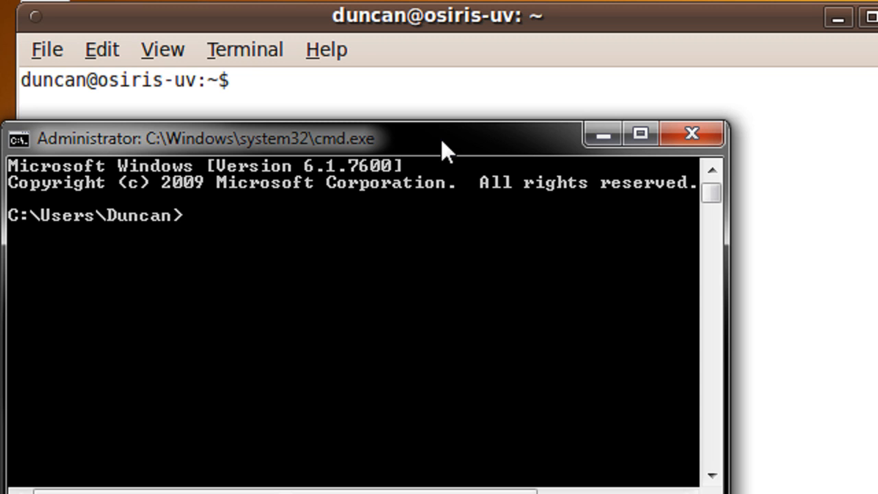
# Focus the Ubuntu terminal and dismiss the Windows Command Prompt window
pyautogui.click(124, 78)
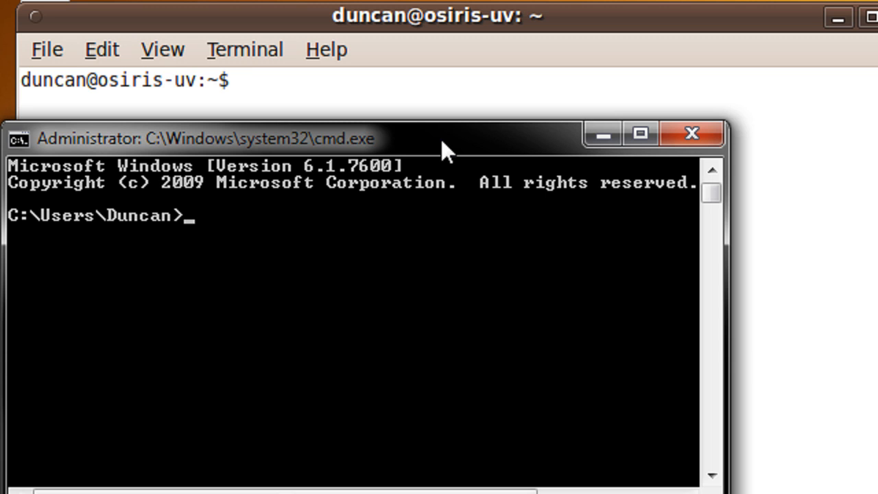
pyautogui.click(244, 80)
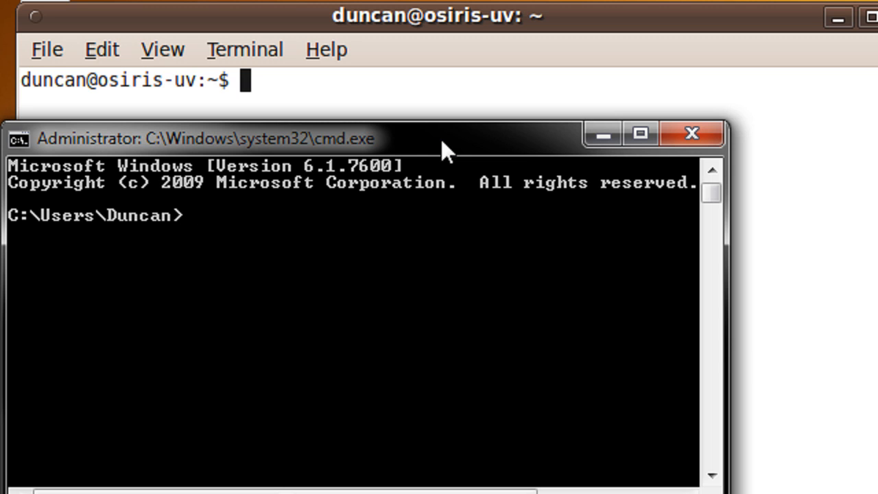
pyautogui.moveTo(342, 280)
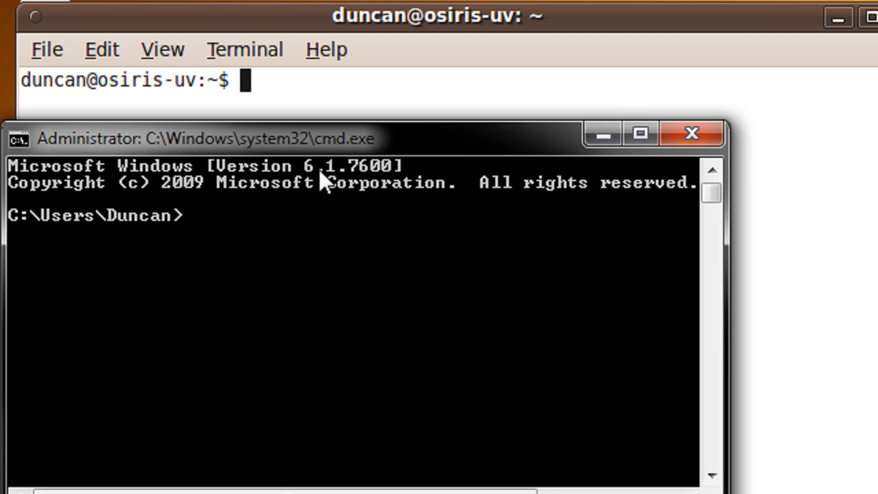
pyautogui.click(690, 133)
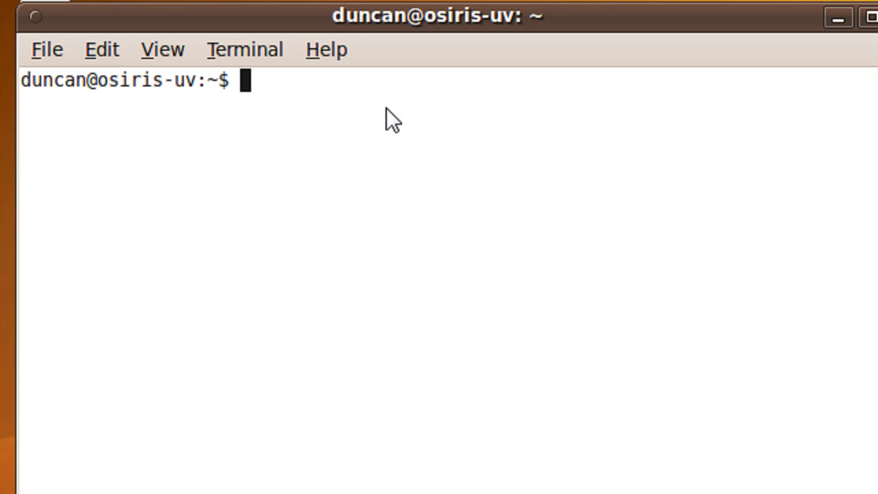
# Run firefox from bash, check its version with firefox -v, and tab-complete firefo
pyautogui.write('firef')
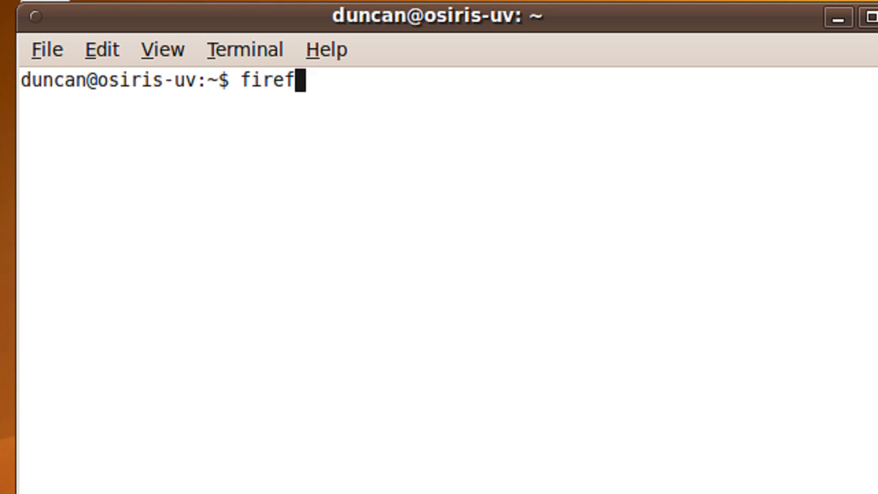
pyautogui.press('Return')
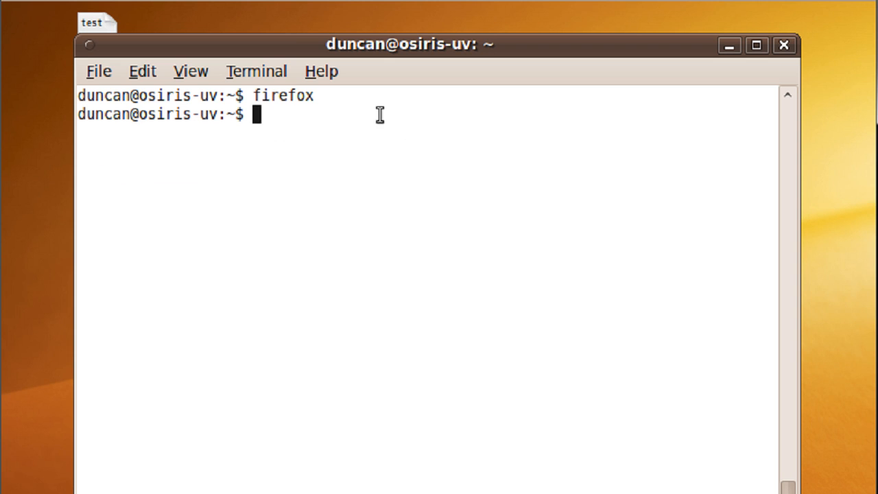
pyautogui.write('firefox -v')
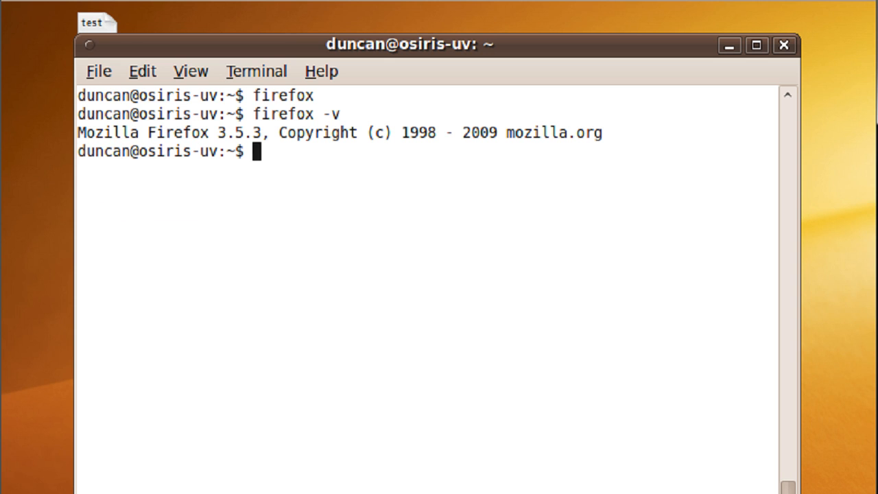
pyautogui.write('firefo')
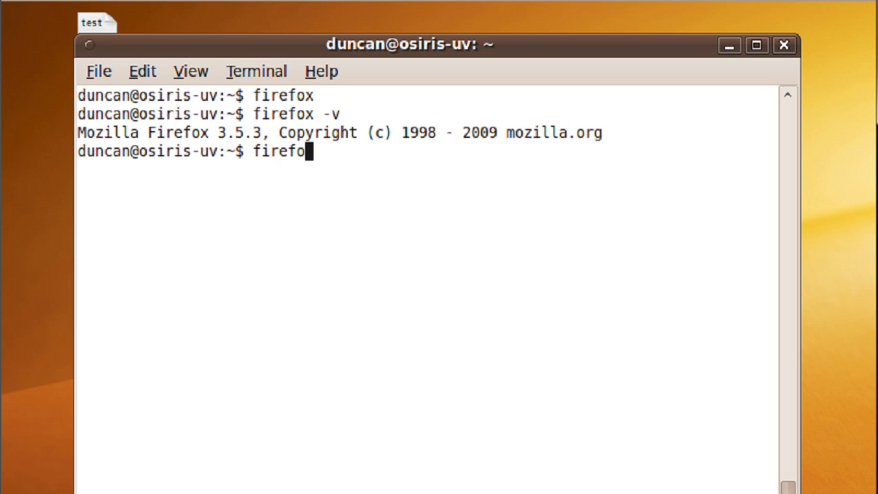
pyautogui.press('Return')
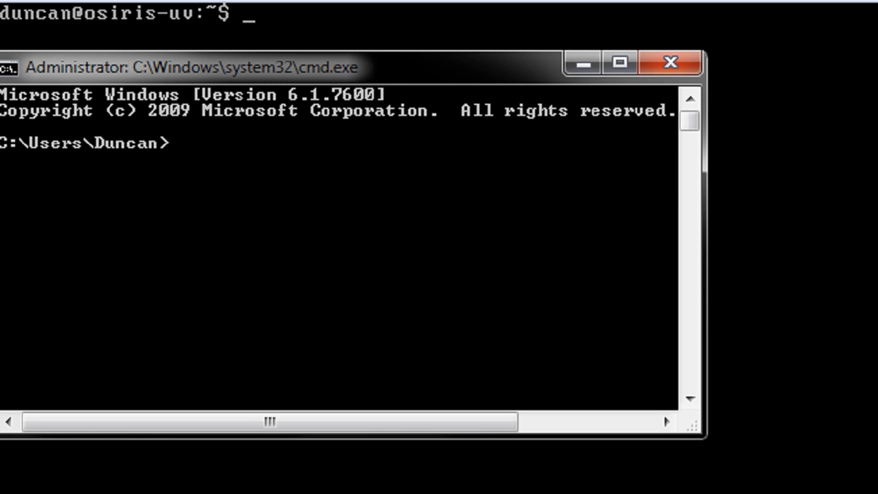
pyautogui.moveTo(219, 165)
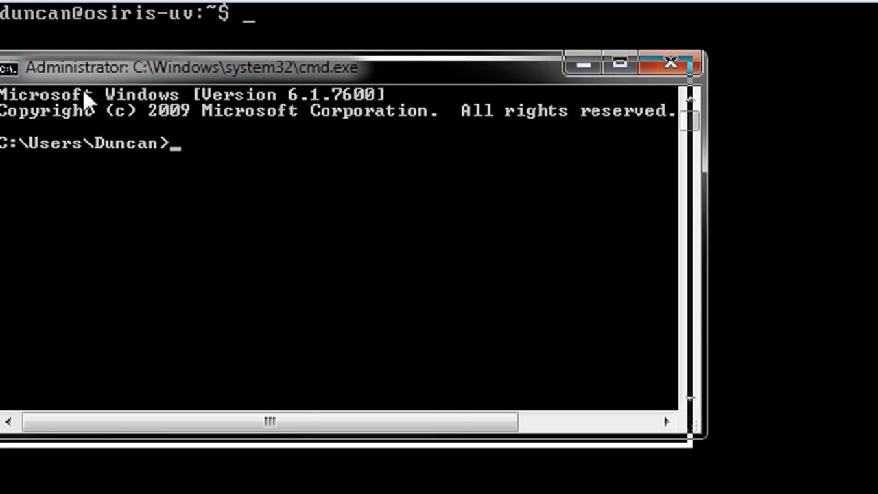
# Drag the cmd.exe window aside so the Linux console is visible
pyautogui.click(670, 63)
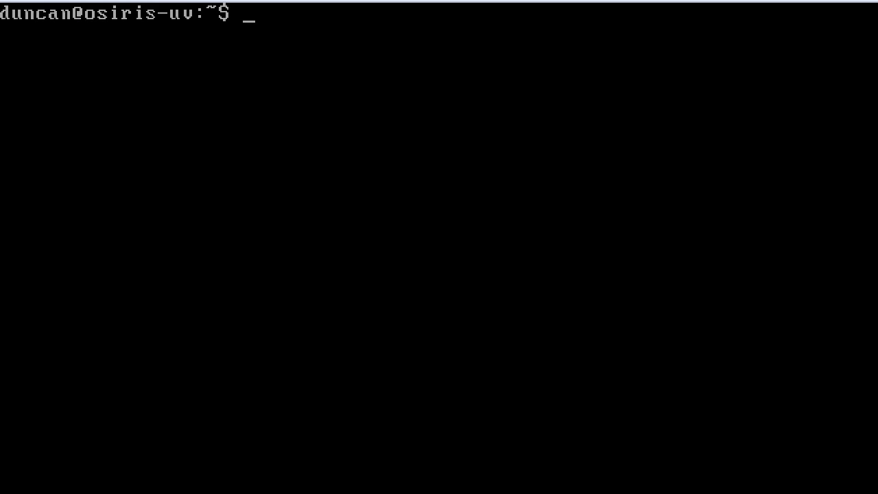
pyautogui.moveTo(66, 38)
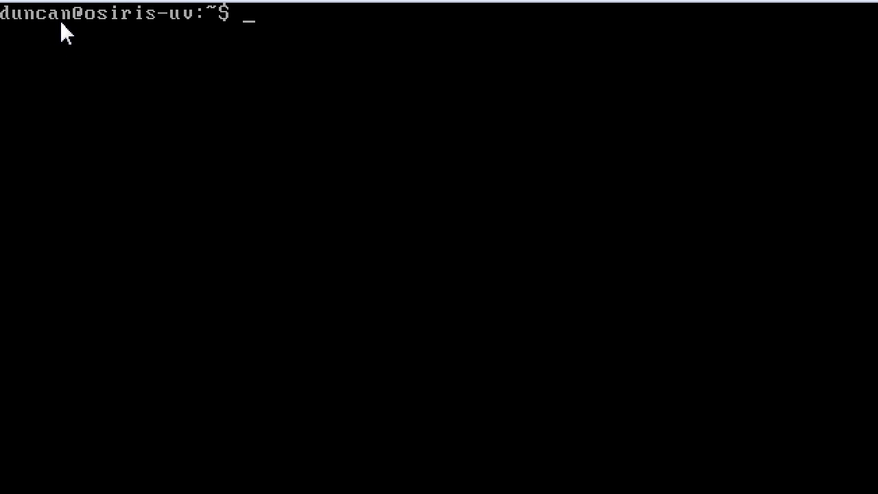
pyautogui.moveTo(154, 40)
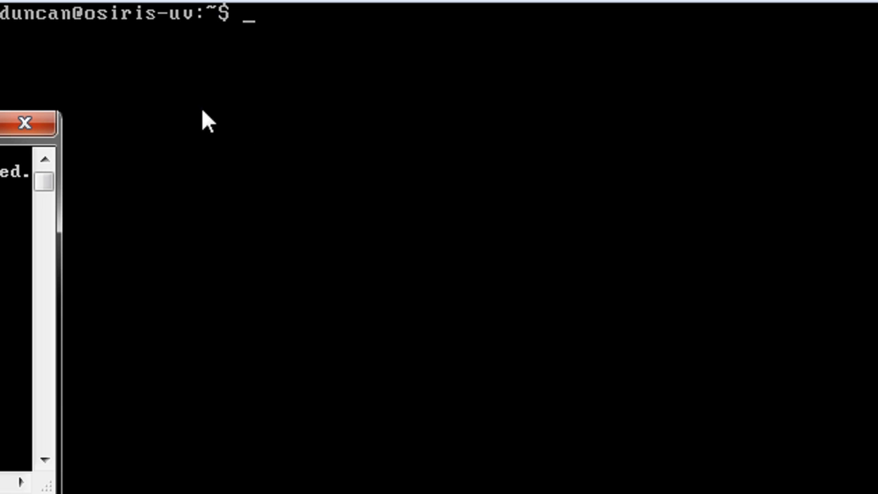
# Close the cmd window, discard a typed sudo command, and enter dir at the prompt
pyautogui.click(25, 123)
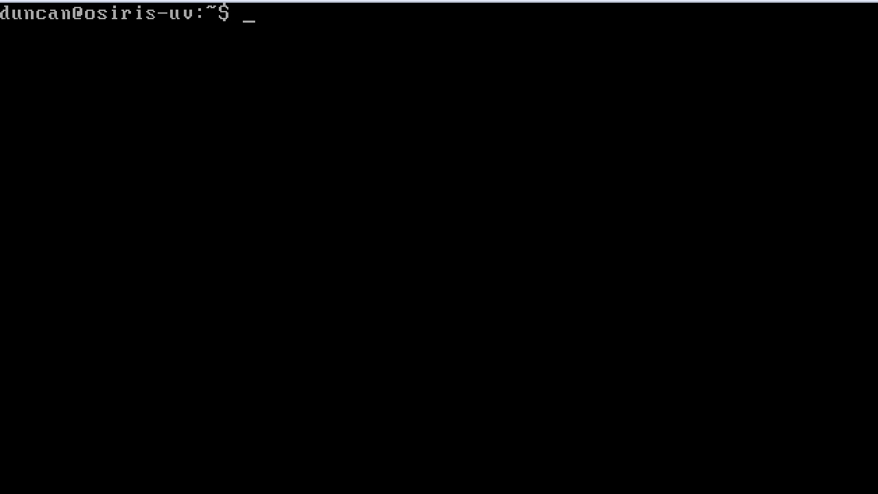
pyautogui.write('sudo')
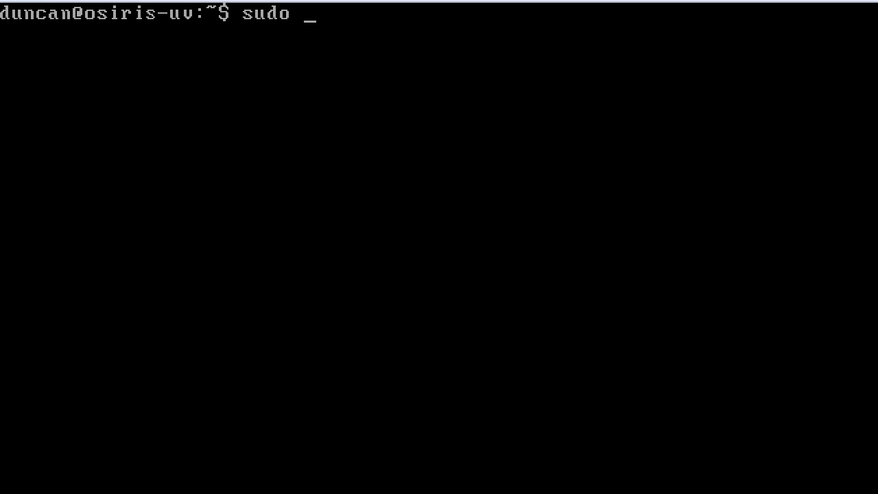
pyautogui.press('backspace')
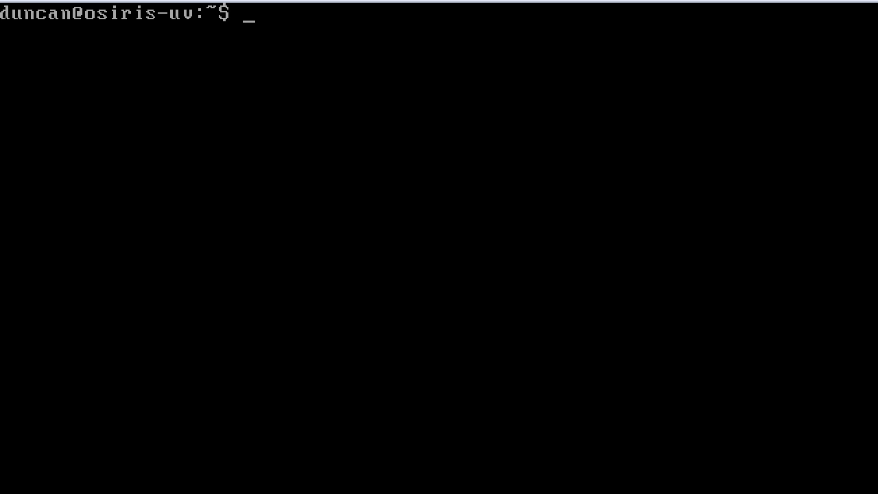
pyautogui.write('dir')
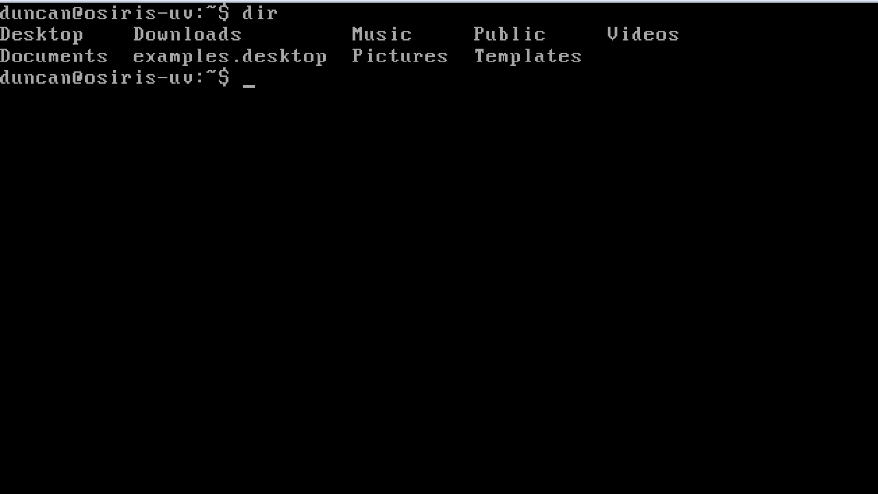
# List the home folder in colour with ls, then start typing cd des
pyautogui.write('ls')
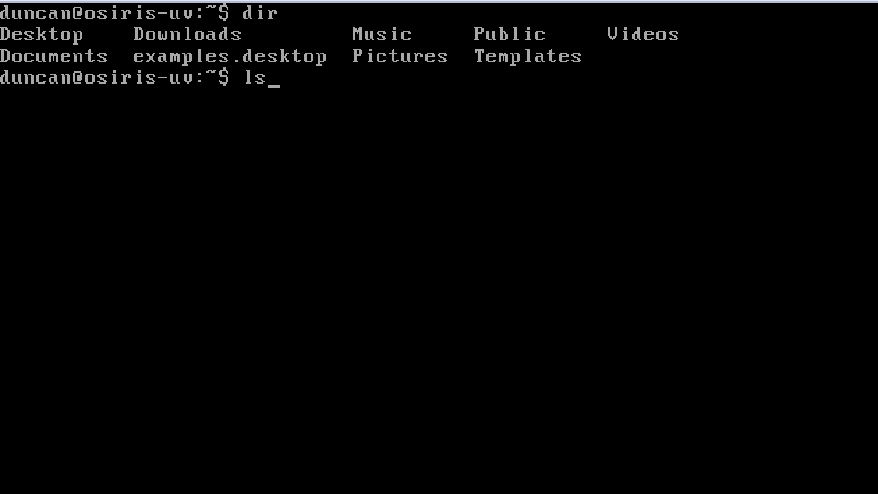
pyautogui.press('Return')
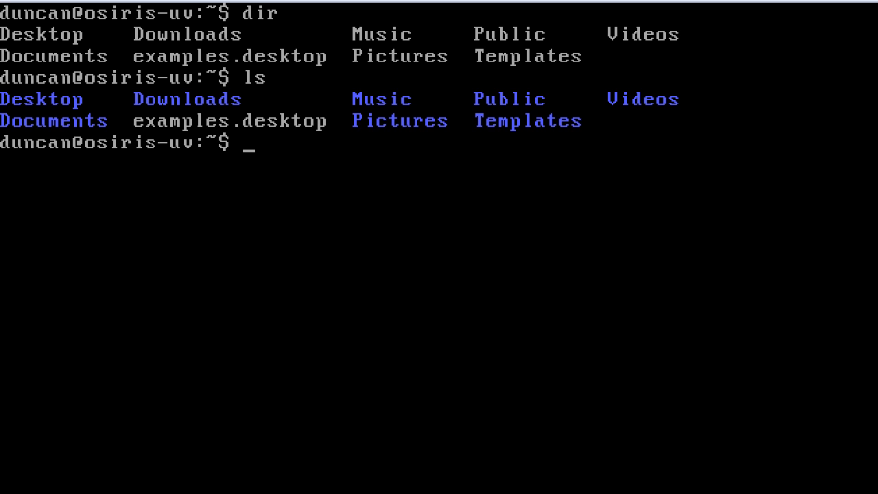
pyautogui.write('cd des')
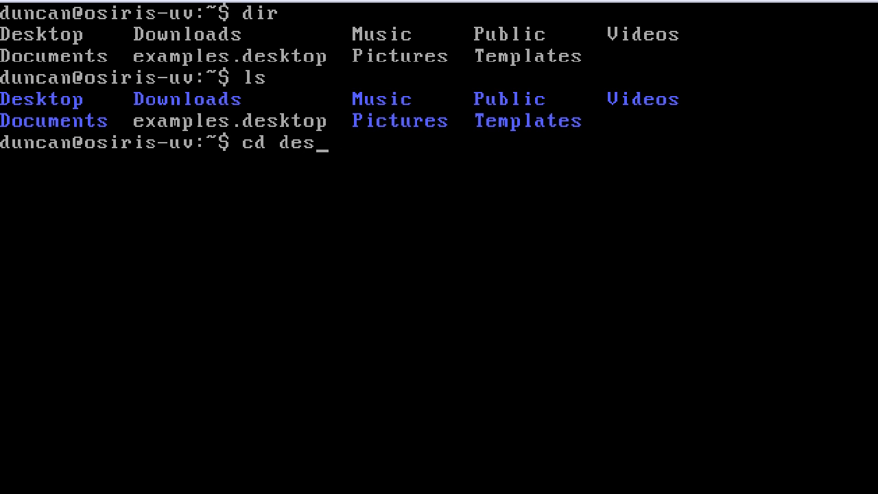
# After cd desktop fails, enter cd Desktop and list it to reveal demo
pyautogui.press('Return')
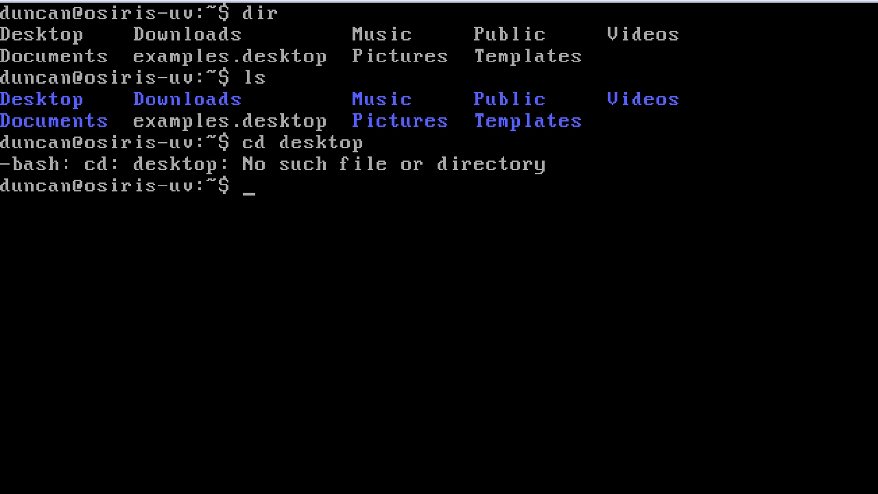
pyautogui.write('cd Desktop')
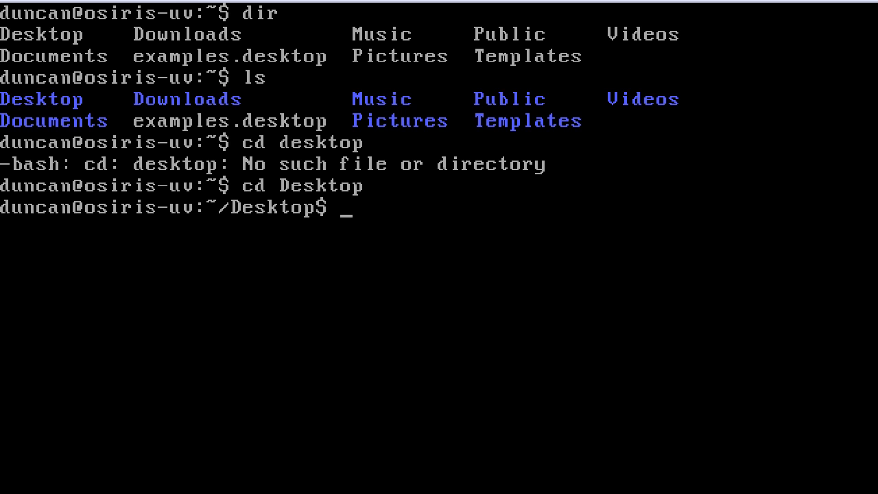
pyautogui.press('Return')
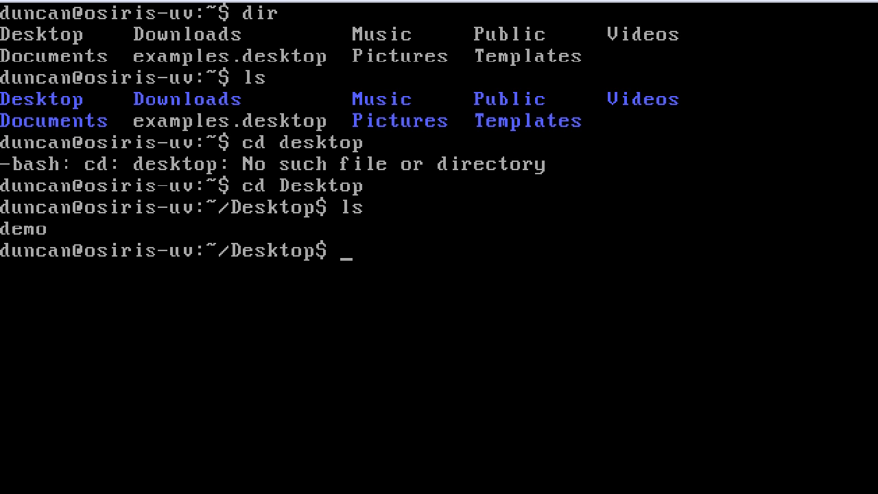
# Rename demo to demo.txt with mv and confirm the new name with ls
pyautogui.write('mv demo')
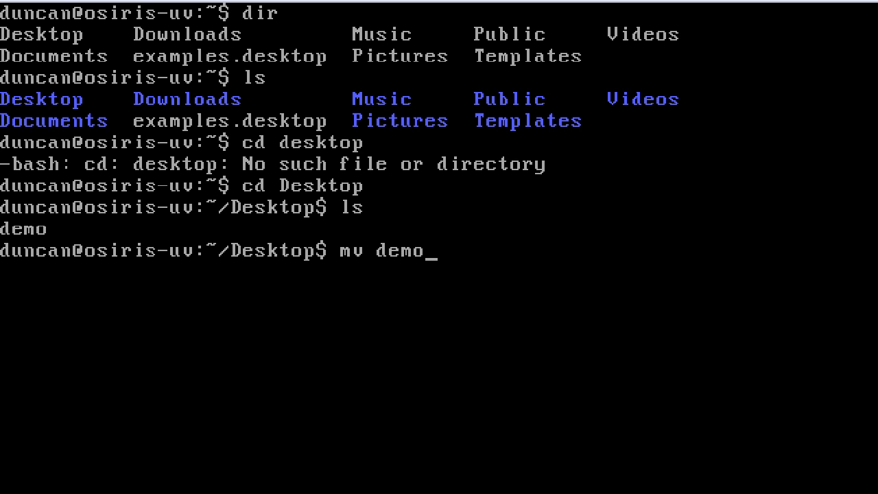
pyautogui.press('Return')
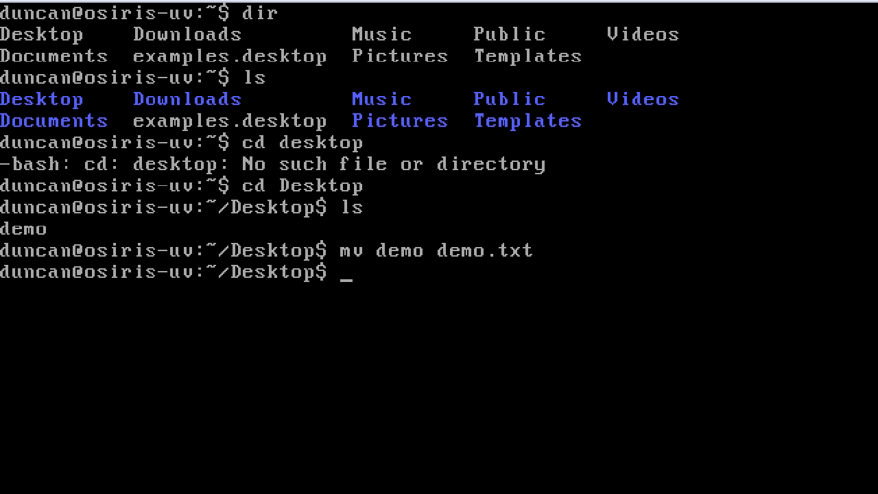
pyautogui.write('ls')
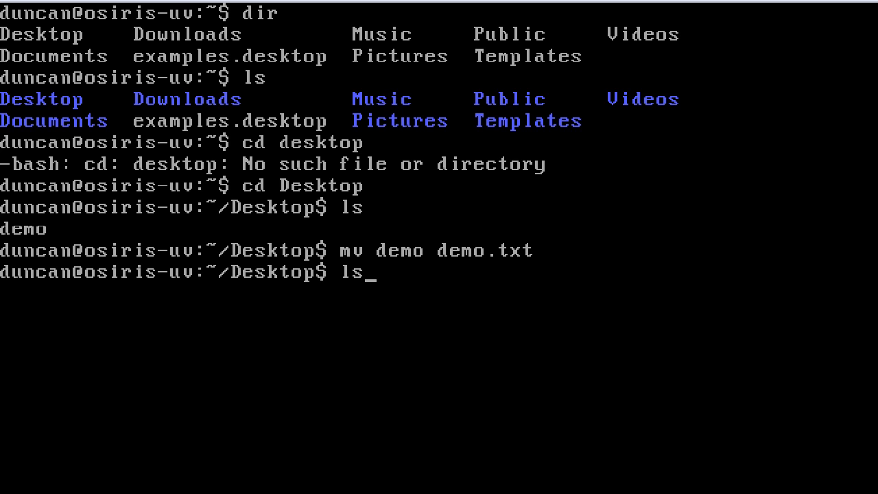
pyautogui.press('Return')
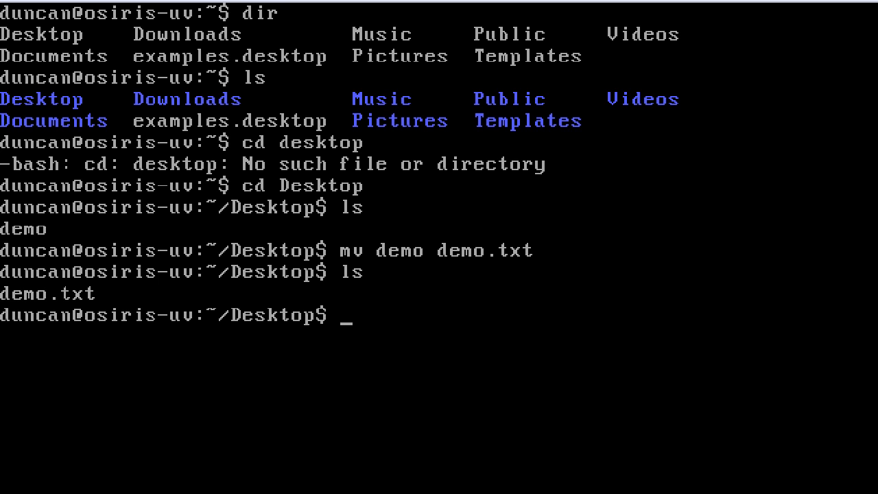
pyautogui.write('cp')
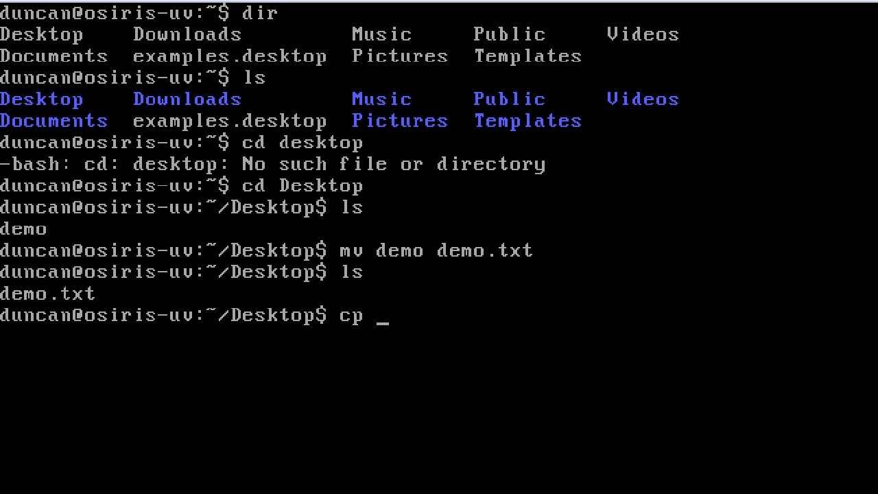
# Copy demo.txt to demo2.txt with cp and list the files to confirm
pyautogui.write('demo.txt d')
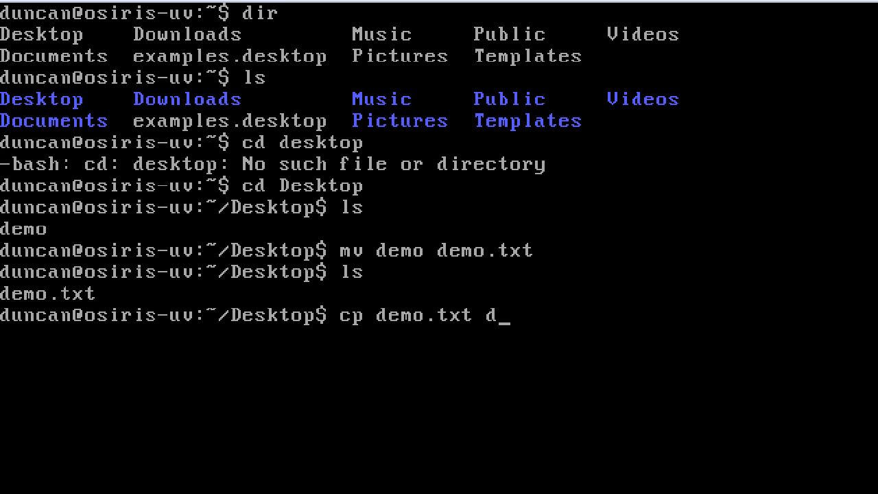
pyautogui.write('emo2.t')
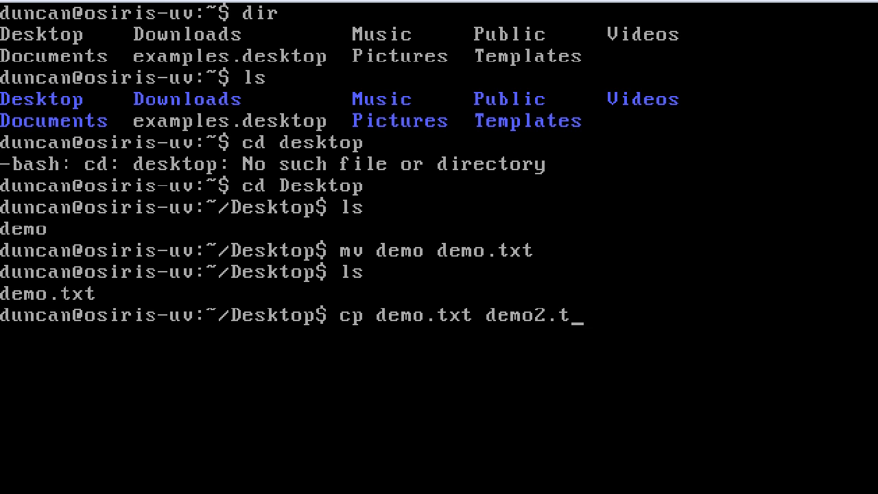
pyautogui.press('Return')
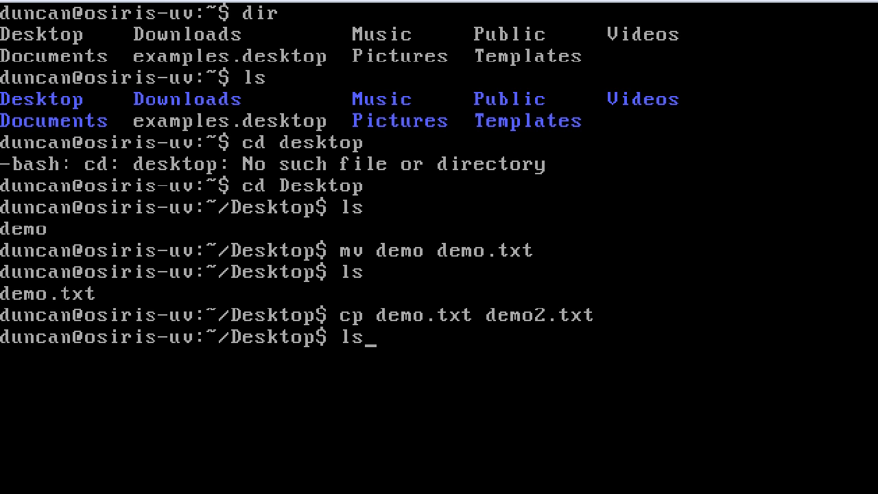
pyautogui.press('Return')
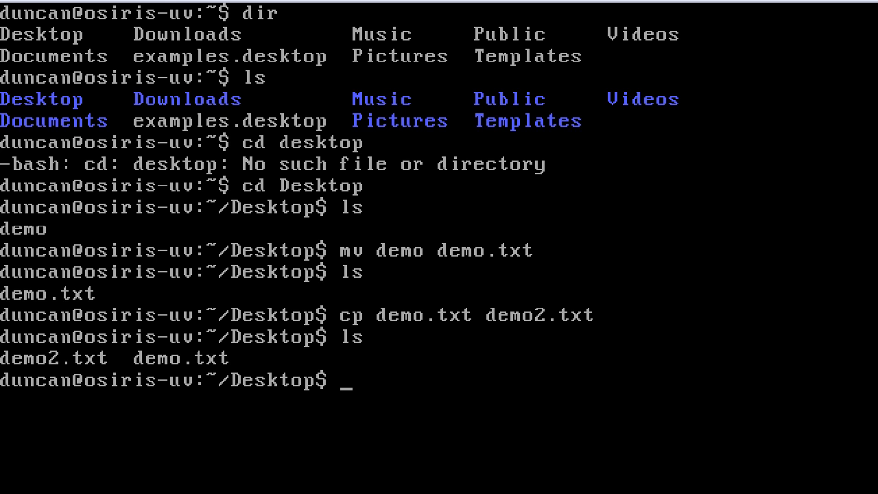
# Remove demo2.txt with rm and create a test directory with mkdir
pyautogui.write('r')
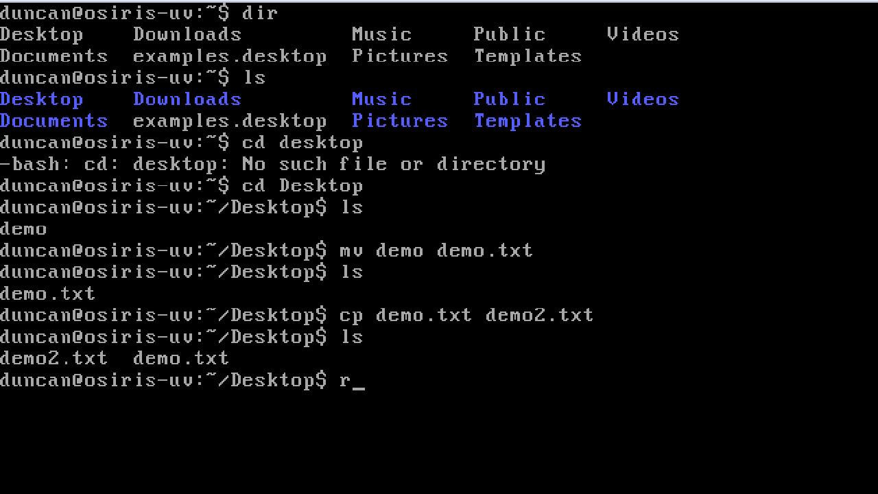
pyautogui.write('m demo2.txt')
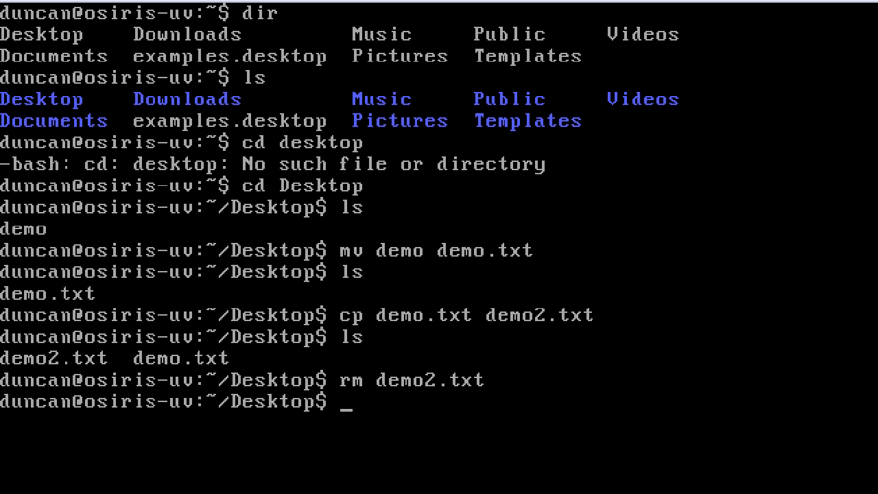
pyautogui.write('mkdir test')
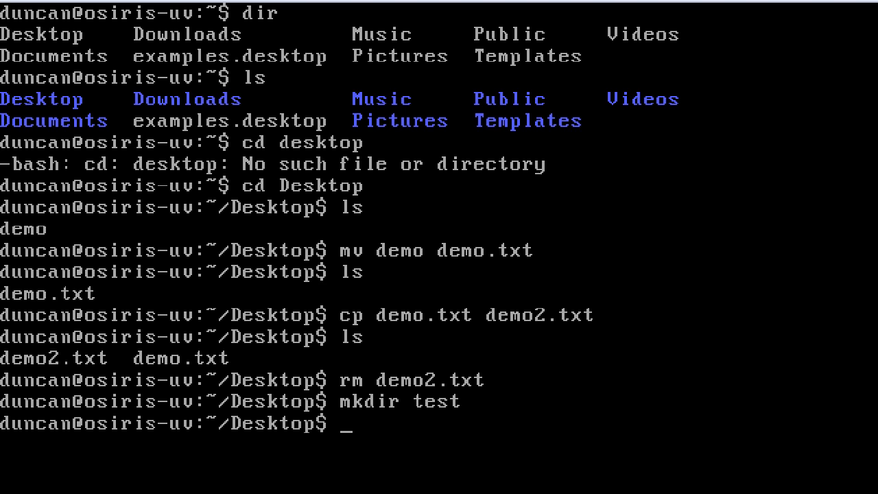
pyautogui.press('Return')
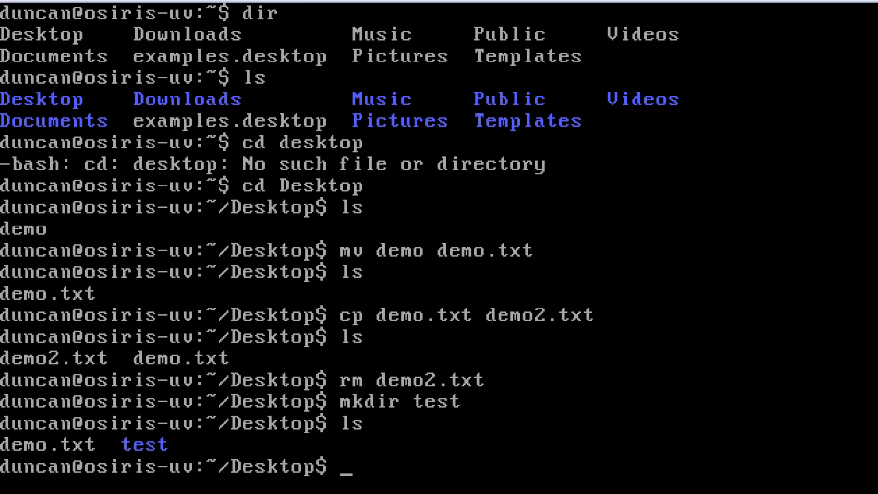
# Force-remove the test directory and its contents with rm -rf test
pyautogui.write('rm -')
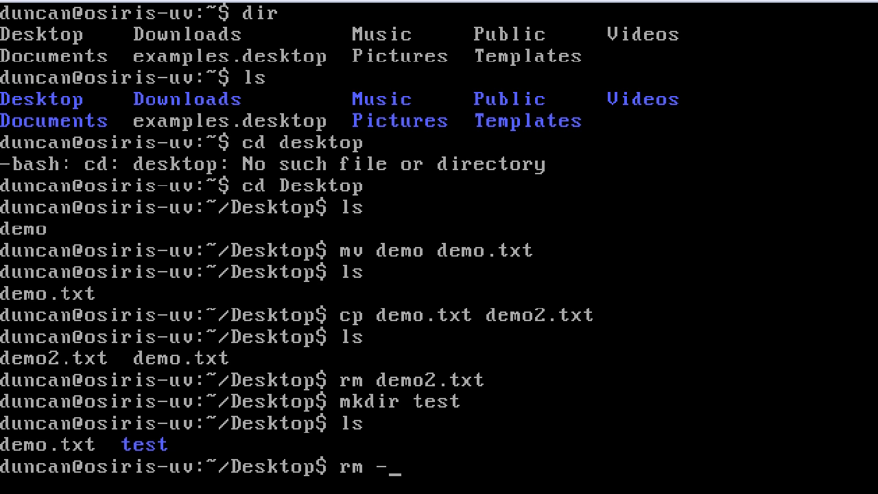
pyautogui.write('rf tes')
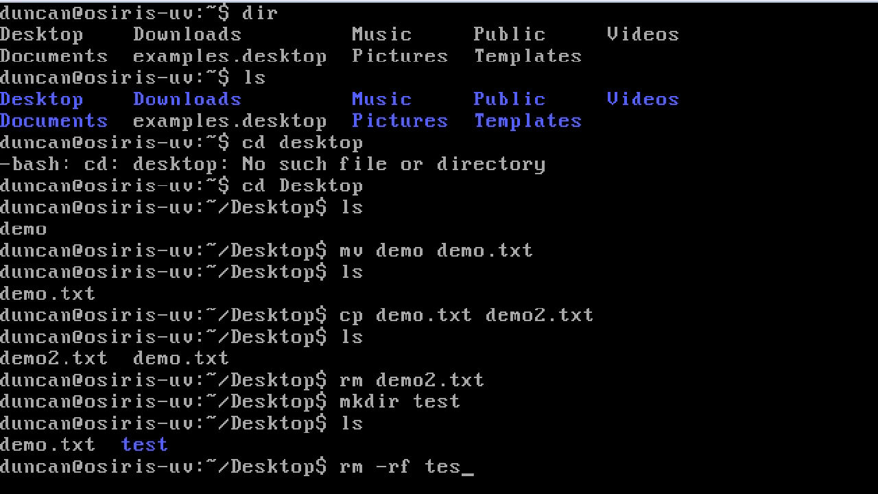
pyautogui.write('t')
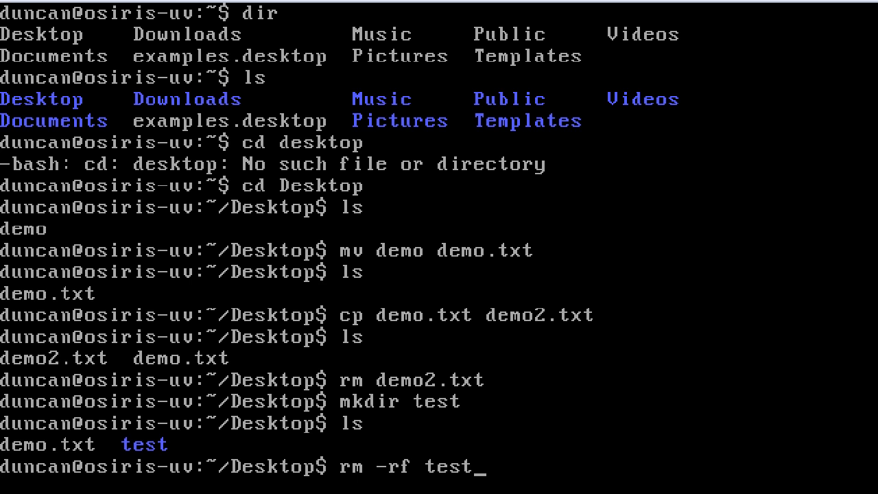
pyautogui.press('Return')
pyautogui.write('rmdir')
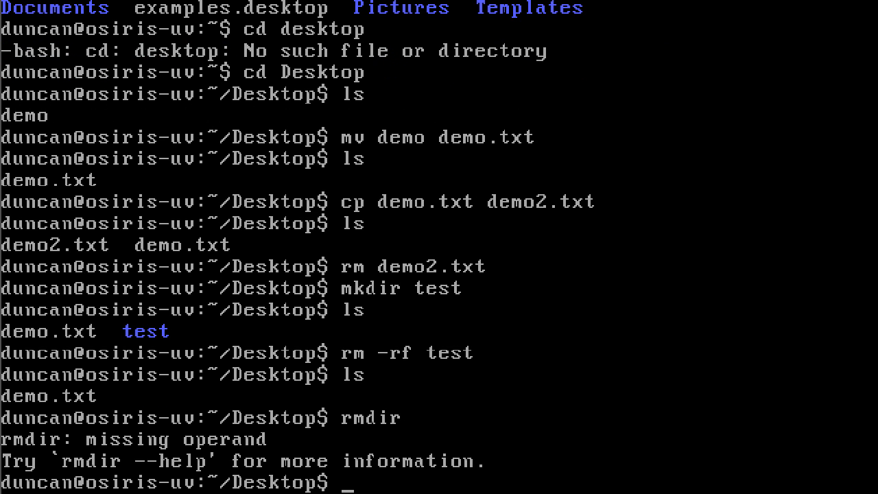
# After a bare mkdir errors, create test with mkdir and remove it with rmdir
pyautogui.write('mk')
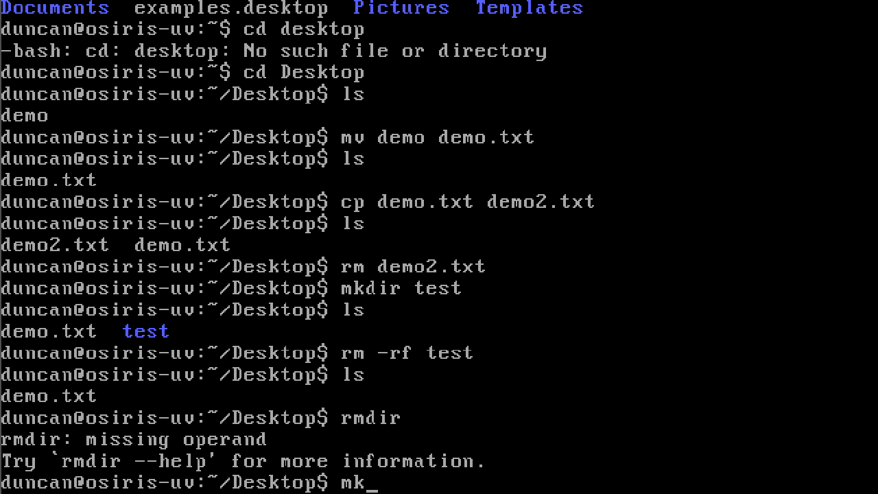
pyautogui.press('Return')
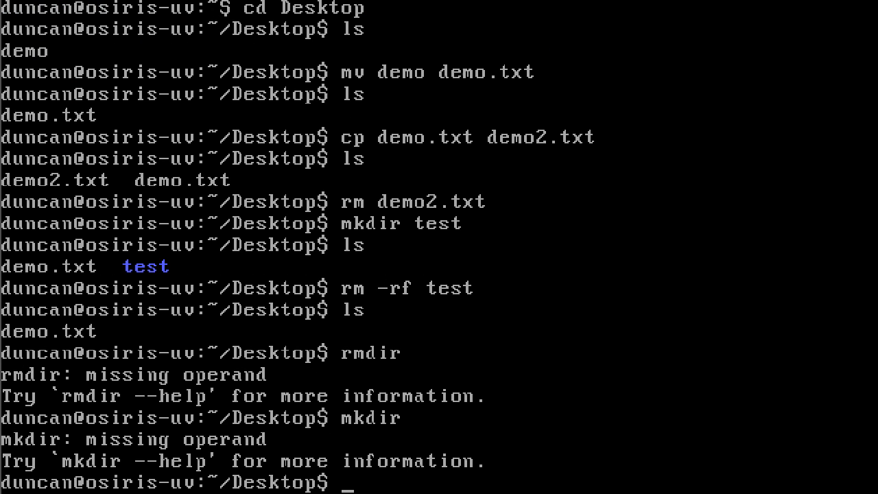
pyautogui.write('te')
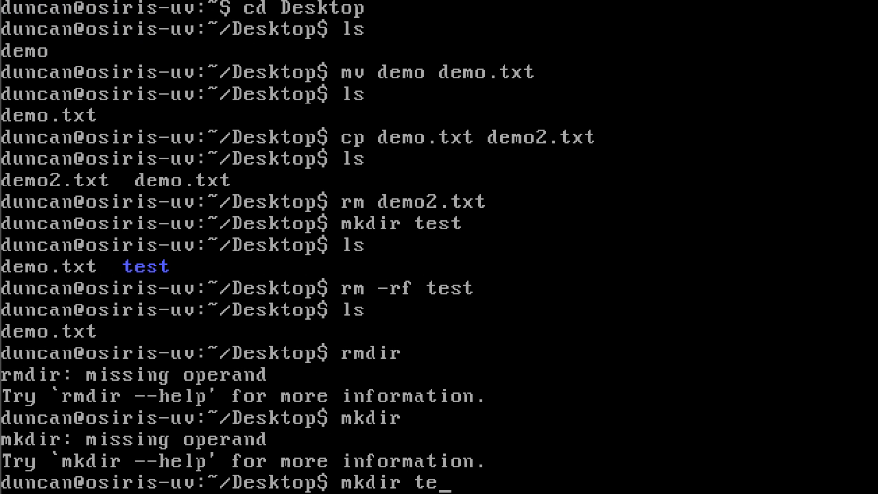
pyautogui.press('Return')
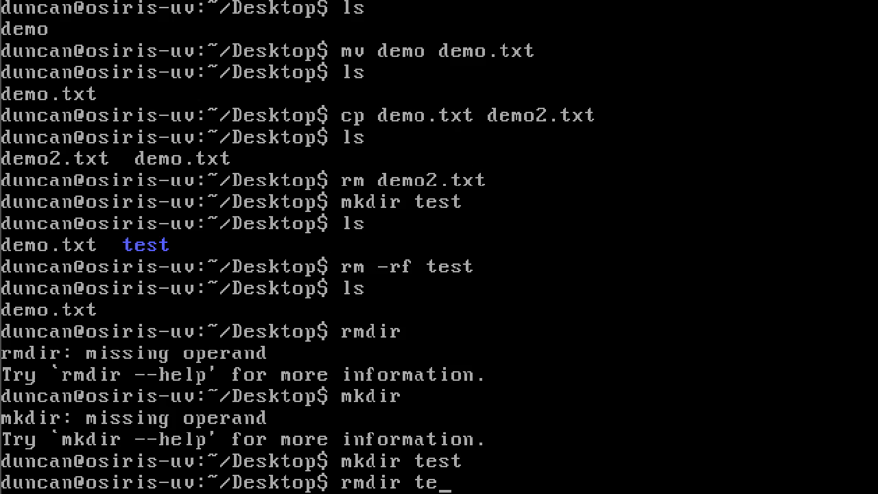
pyautogui.press('Return')
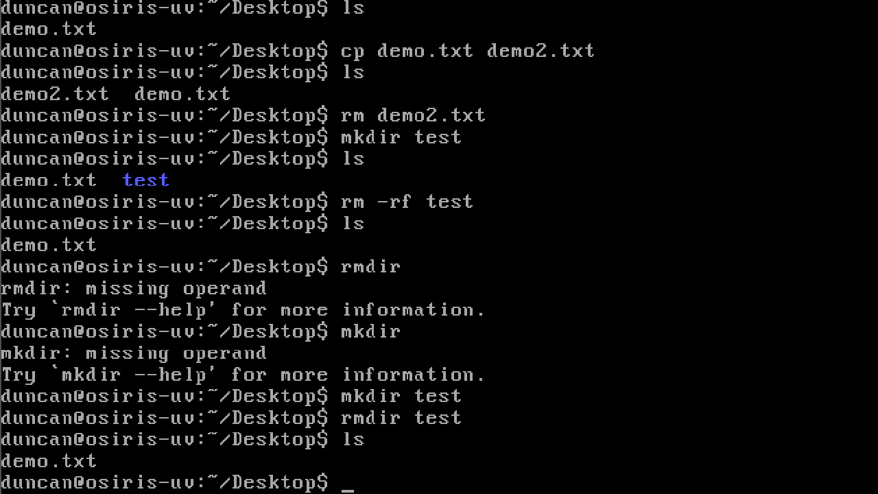
pyautogui.write('z')
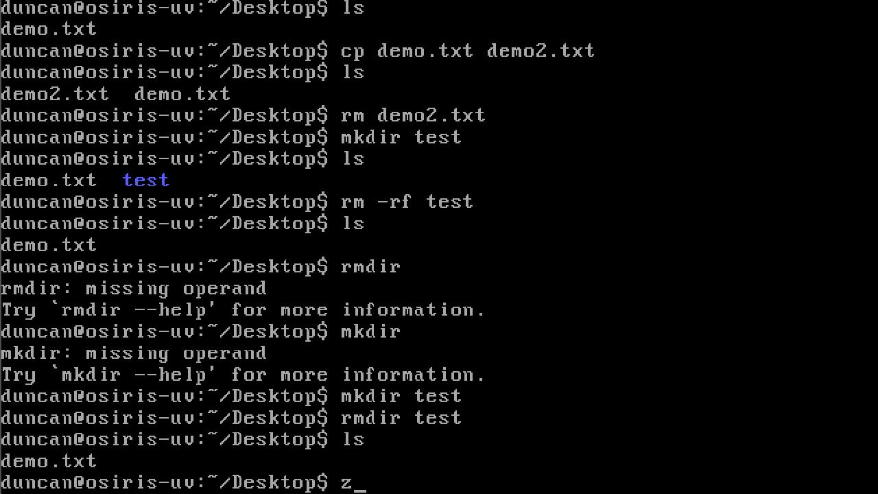
# List every command beginning with l via tab completion, page through the --More-- listing and quit it
pyautogui.press('Backspace')
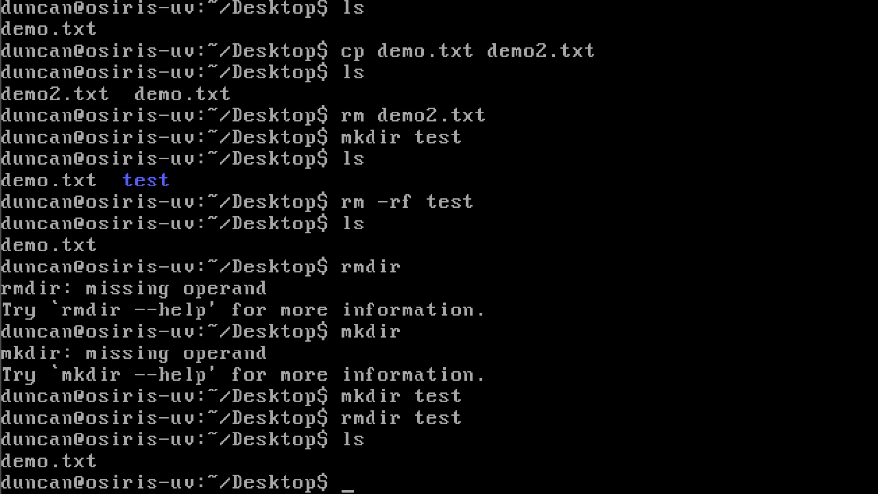
pyautogui.write('ls demo.txt')
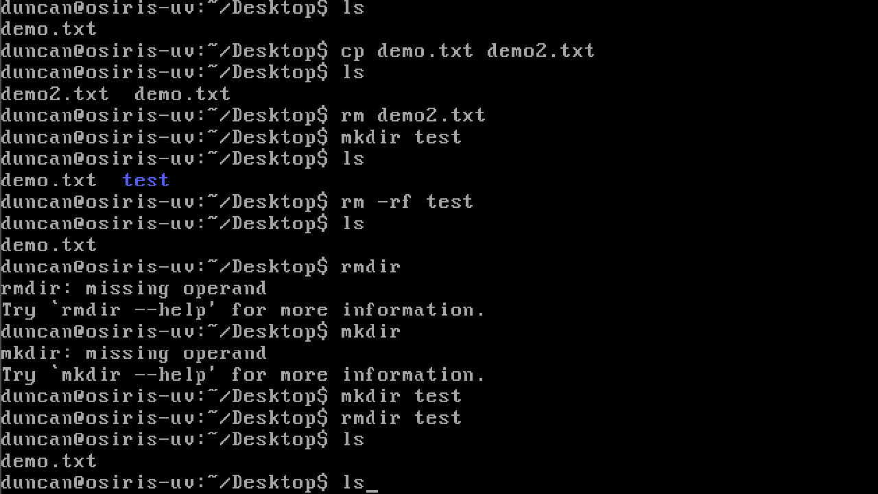
pyautogui.write('de')
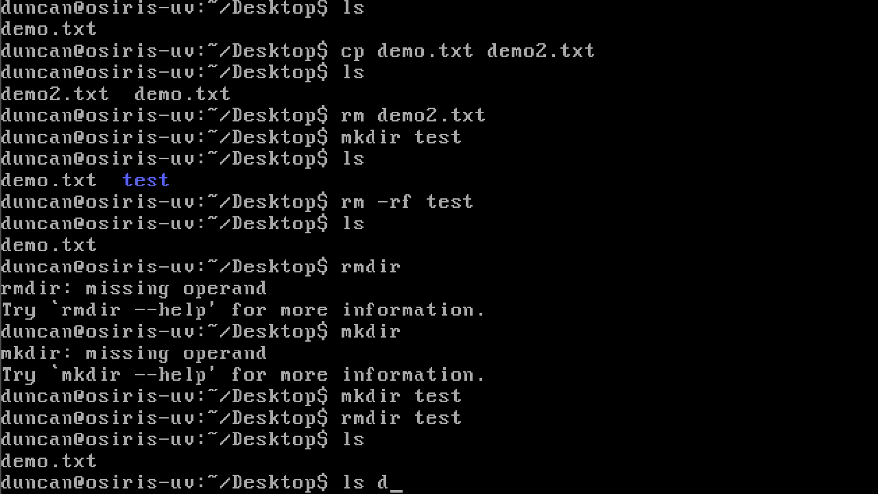
pyautogui.press('BackSpace')
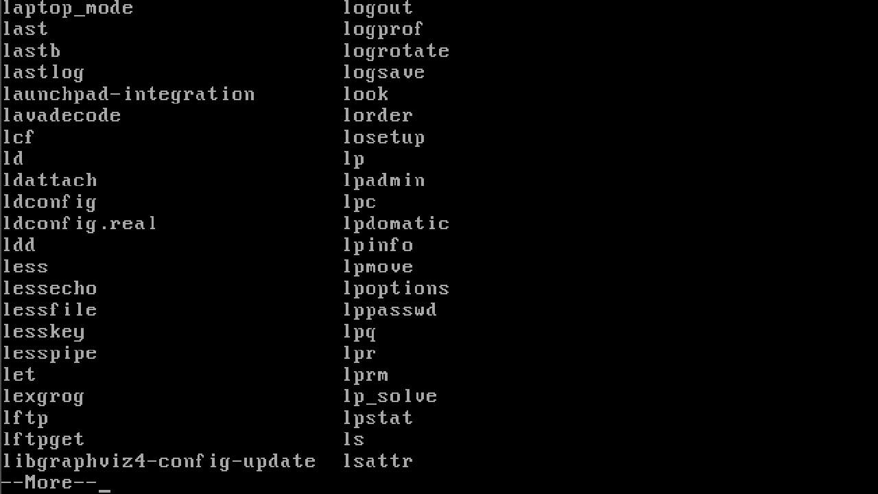
pyautogui.press('space')
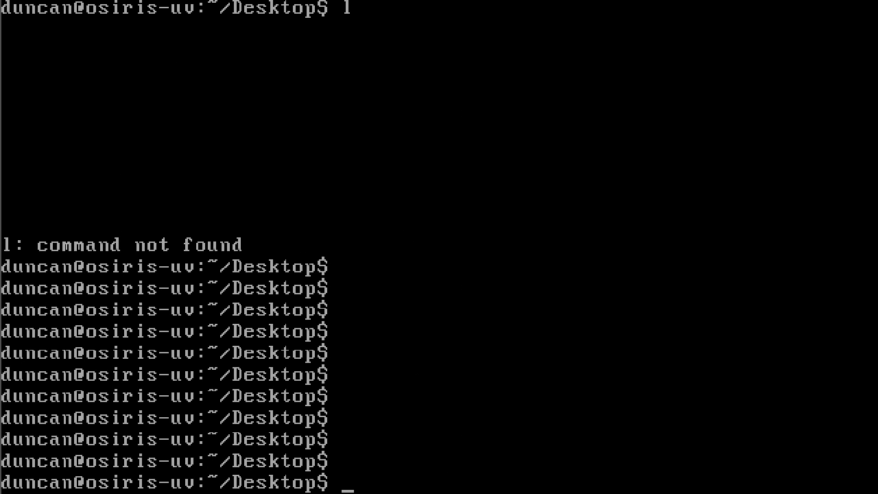
# List every command beginning with z via tab completion, then clear the line
pyautogui.write('z')
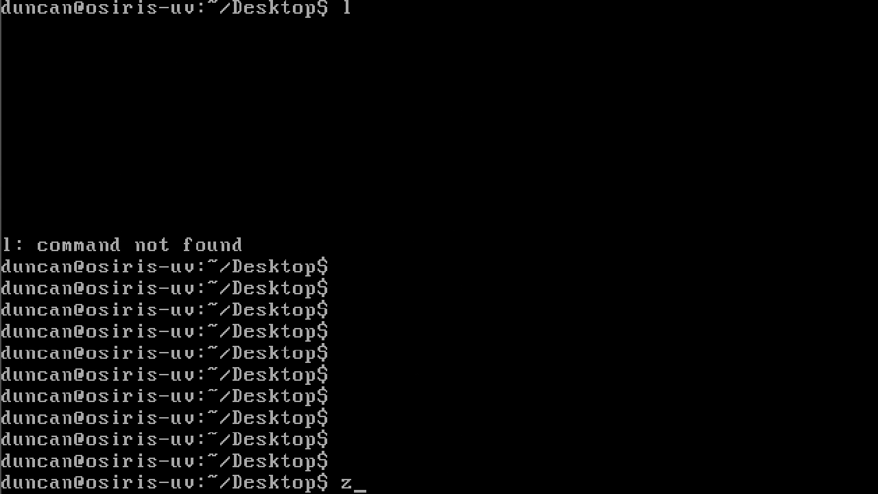
pyautogui.press('Tab')
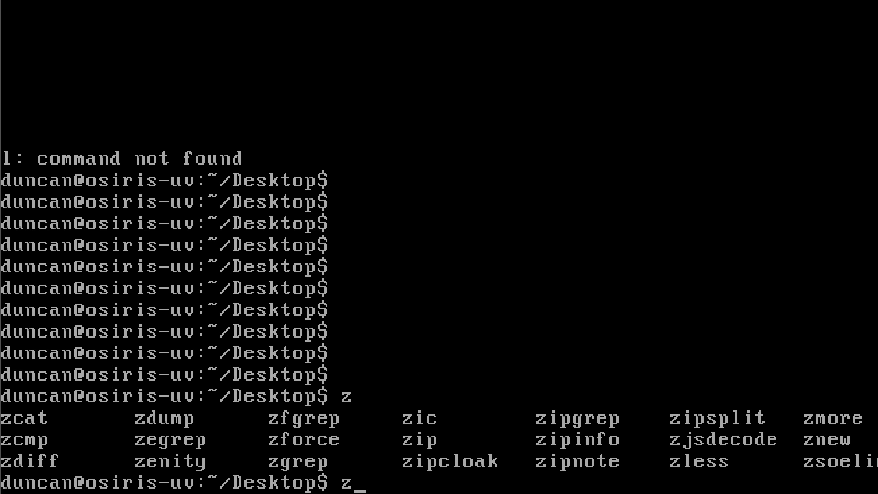
pyautogui.press('Backspace')
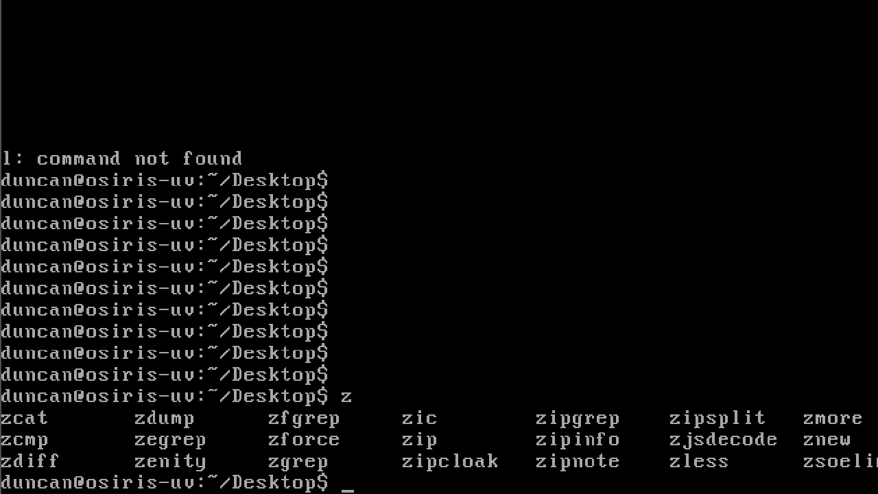
# Read through the zipcloak manual page with man zipcloak
pyautogui.write('man zipl')
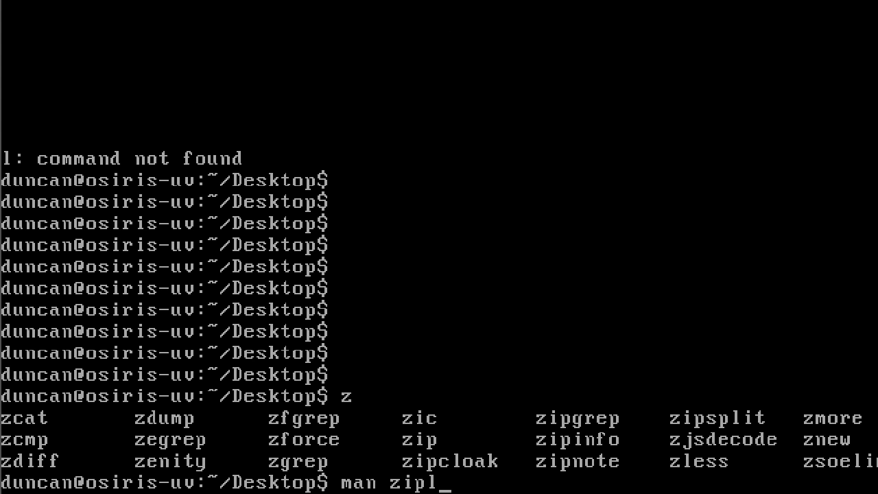
pyautogui.press('Return')
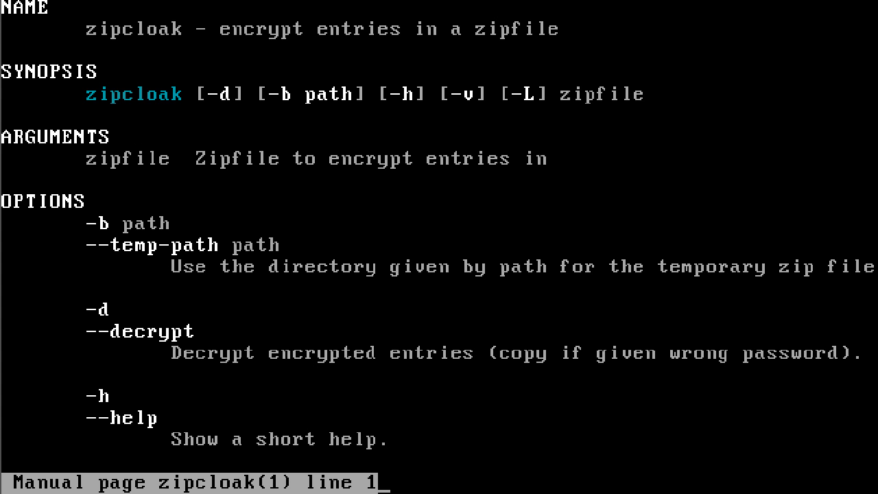
pyautogui.scroll(-3)
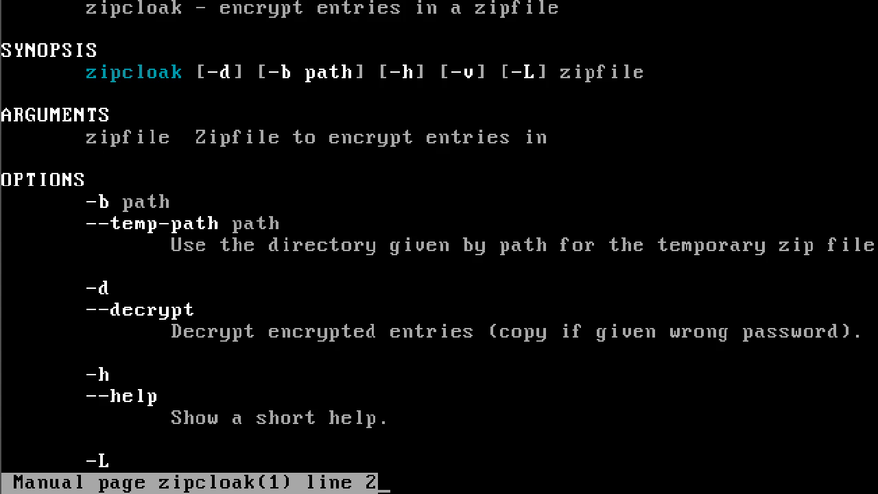
pyautogui.scroll(-3)
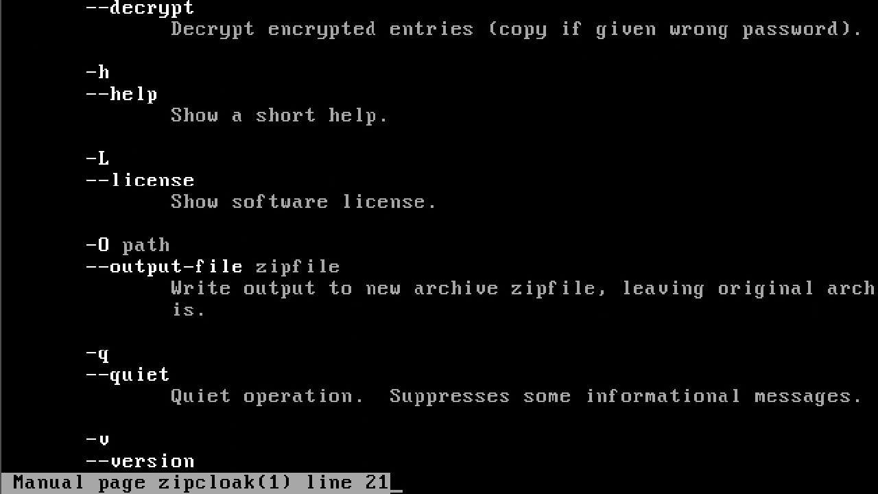
pyautogui.scroll(-3)
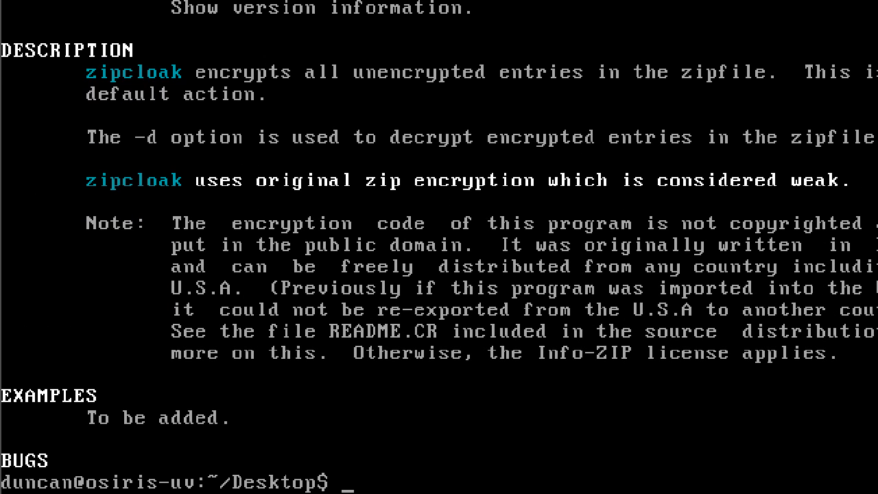
# Show zipcloak's short built-in help summary with zipcloak --help
pyautogui.write('zipcloa')
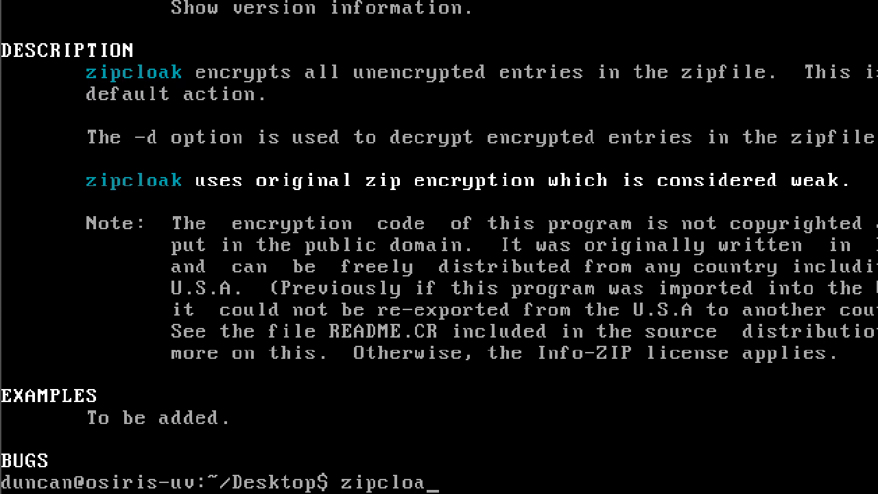
pyautogui.write('k --help')
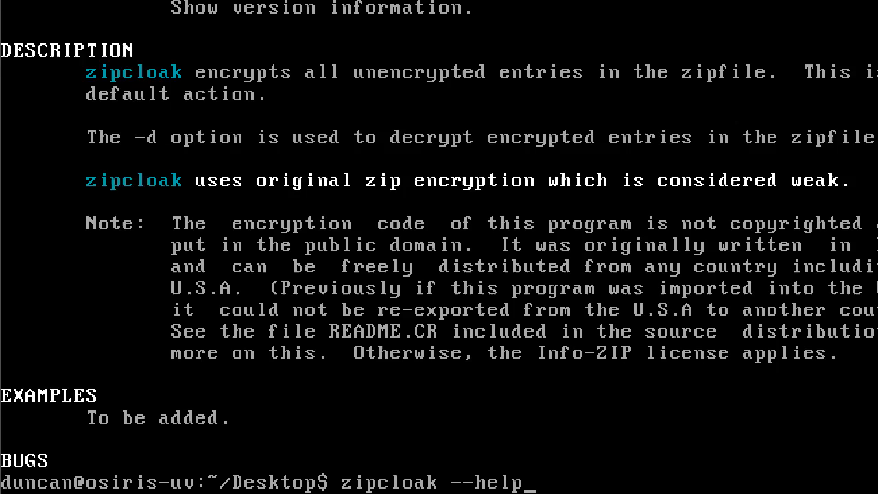
pyautogui.press('Return')
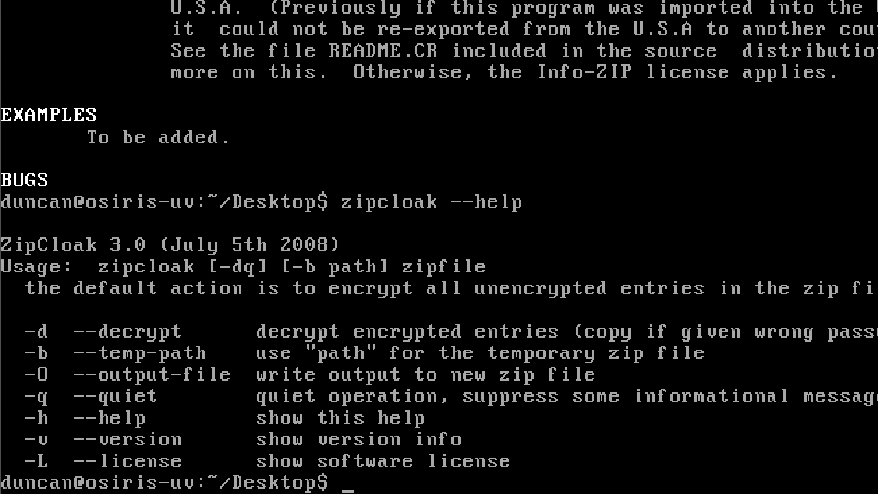
# Open zipcloak's info documentation with info zipcloak, then try cls
pyautogui.write('info')
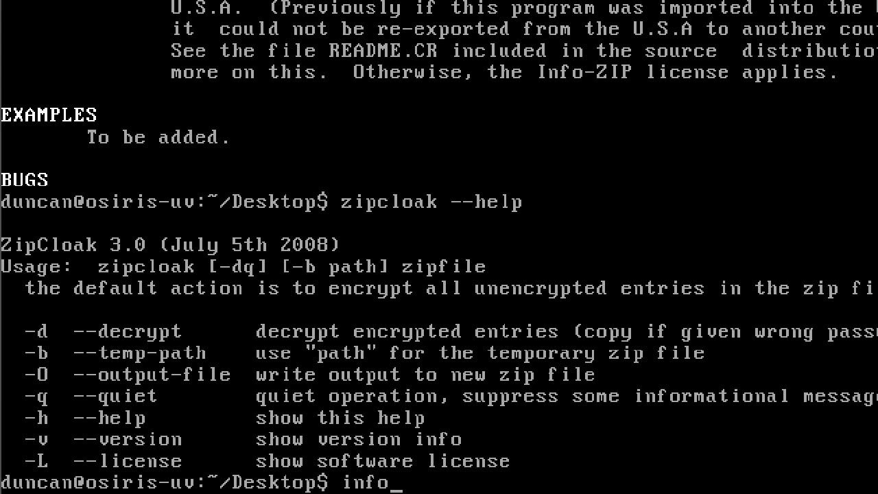
pyautogui.press('Return')
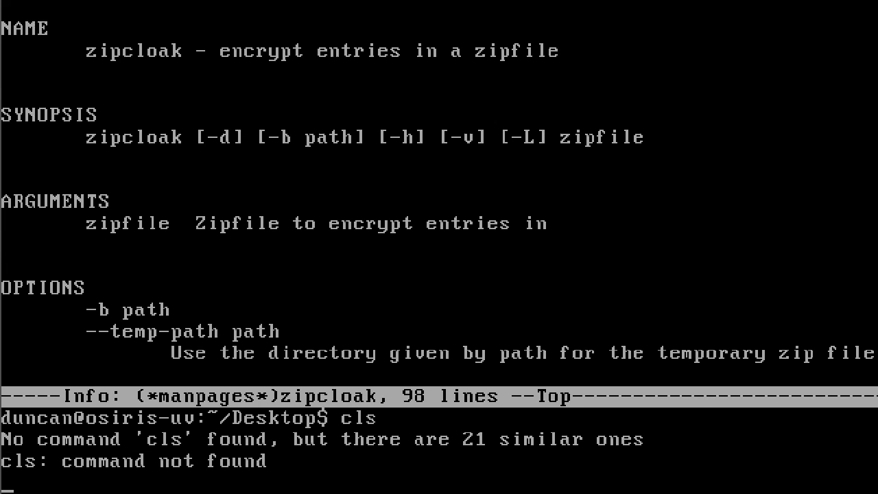
pyautogui.write('c')
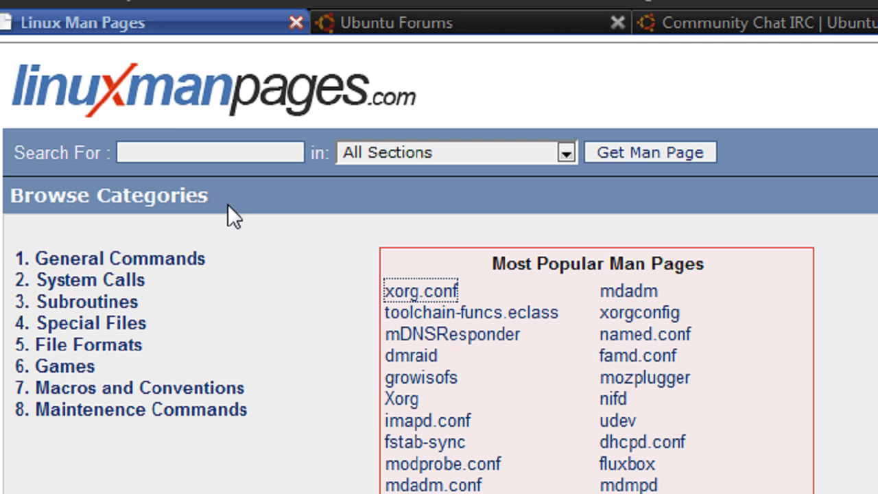
pyautogui.moveTo(382, 110)
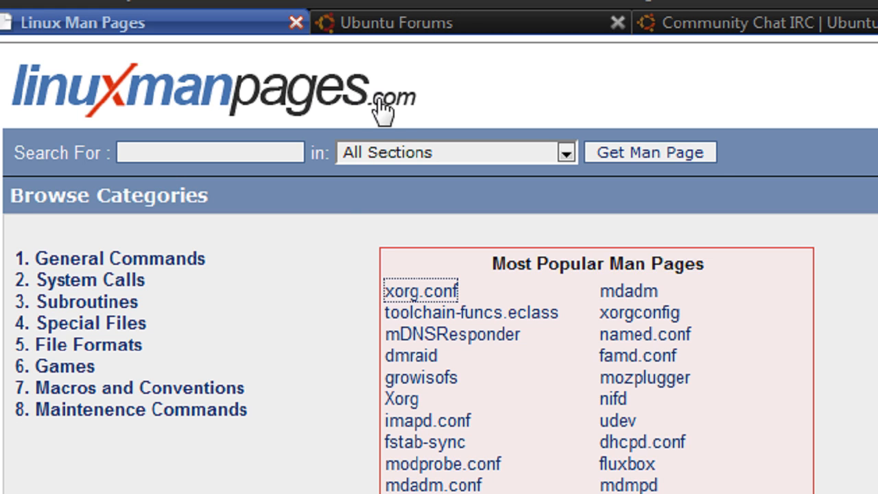
# Open Section 1: General Commands and scroll through its command list and back to the top
pyautogui.click(121, 258)
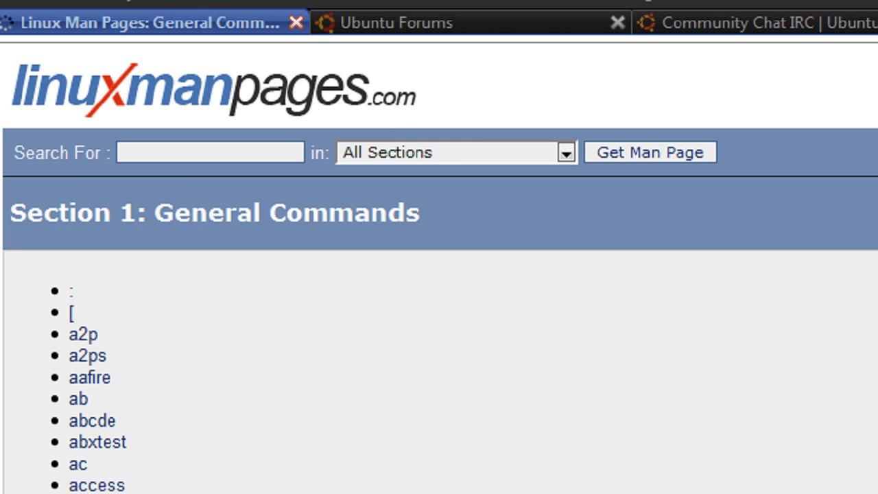
pyautogui.scroll(-3)
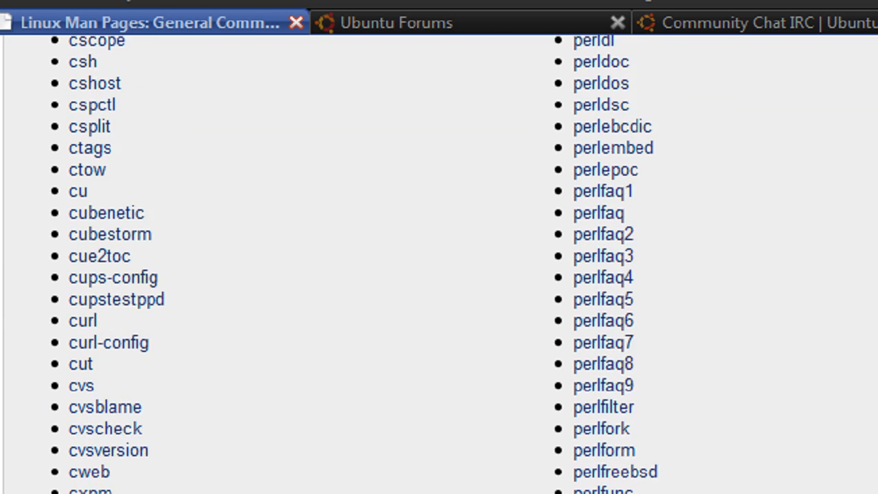
pyautogui.scroll(-3)
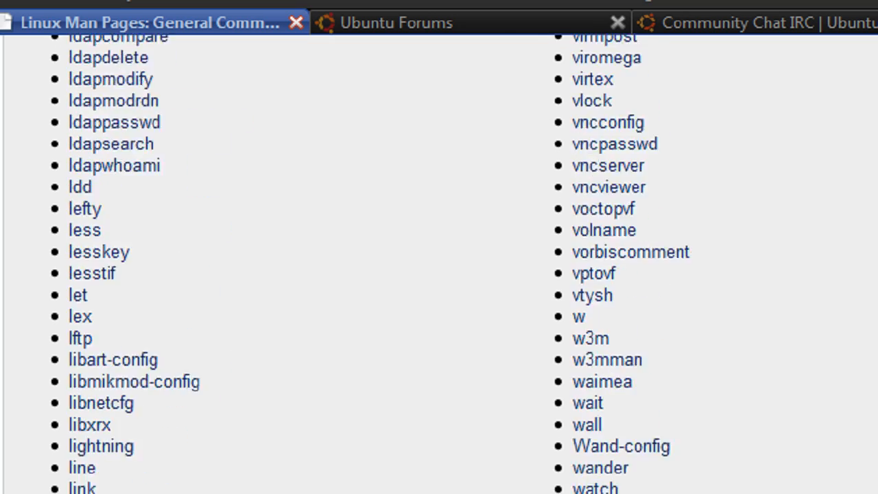
pyautogui.scroll(3)
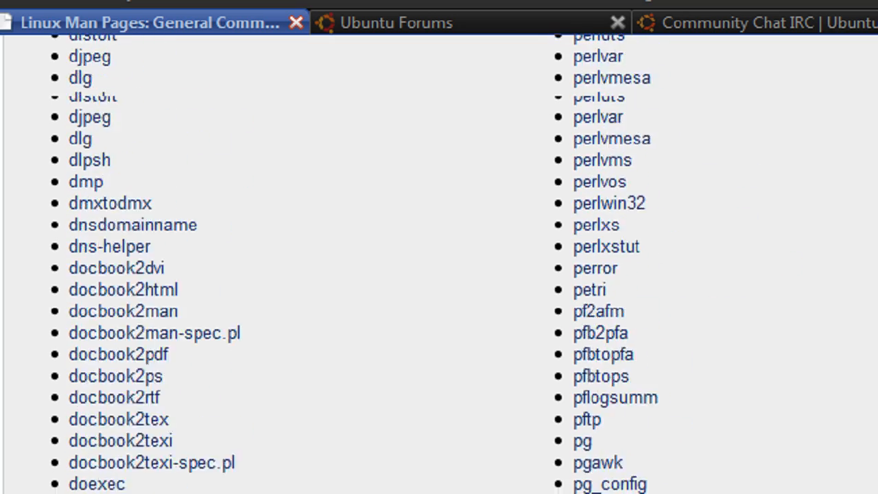
pyautogui.scroll(3)
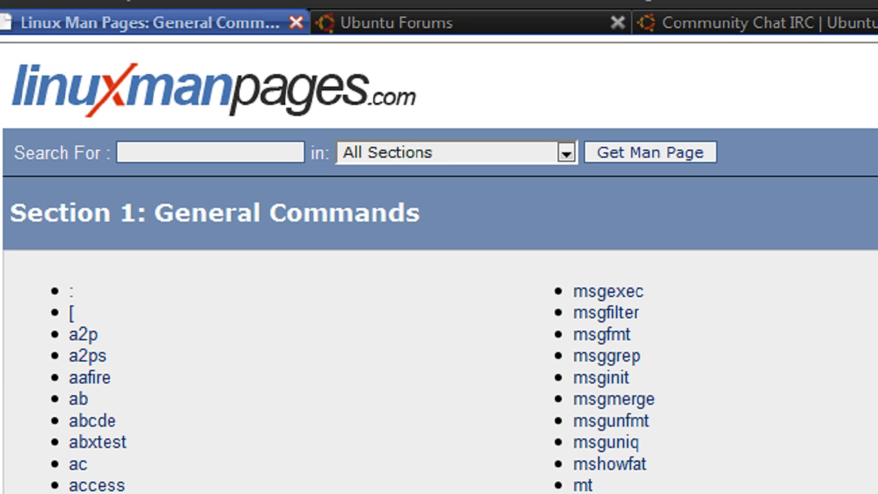